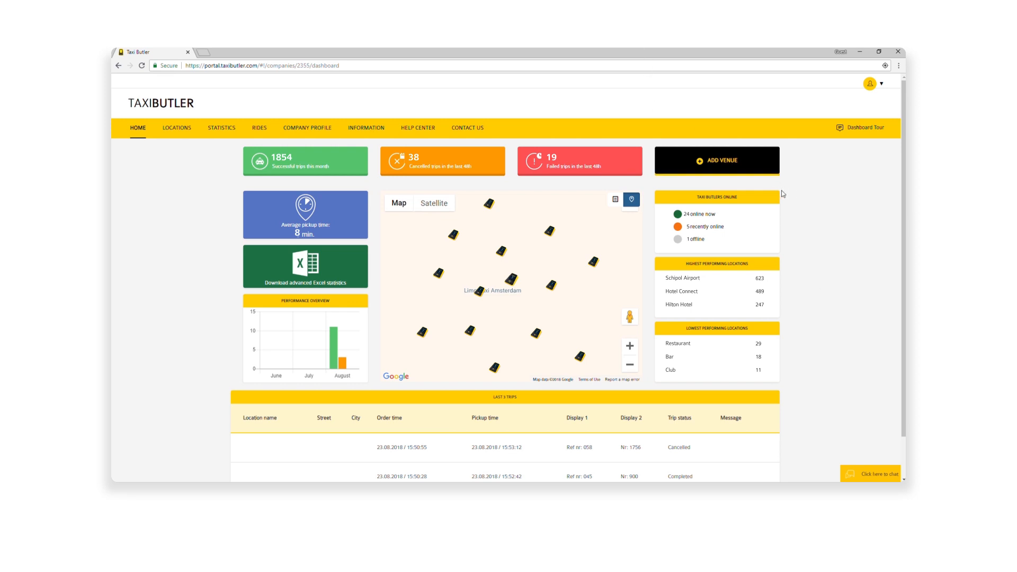
Step: Start a new venue from the dashboard's ADD VENUE and focus the Location name field
left_click(717, 161)
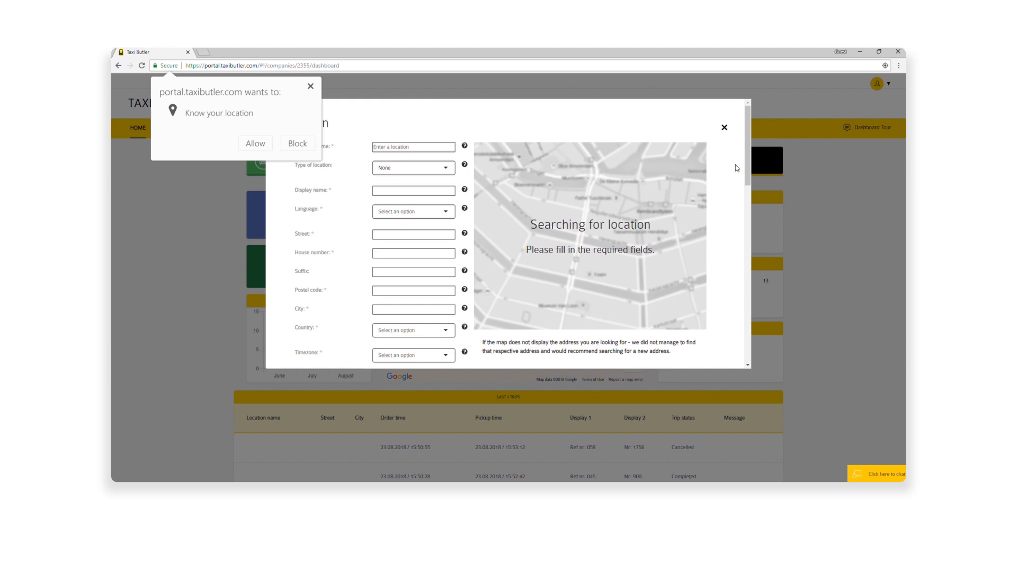
left_click(296, 143)
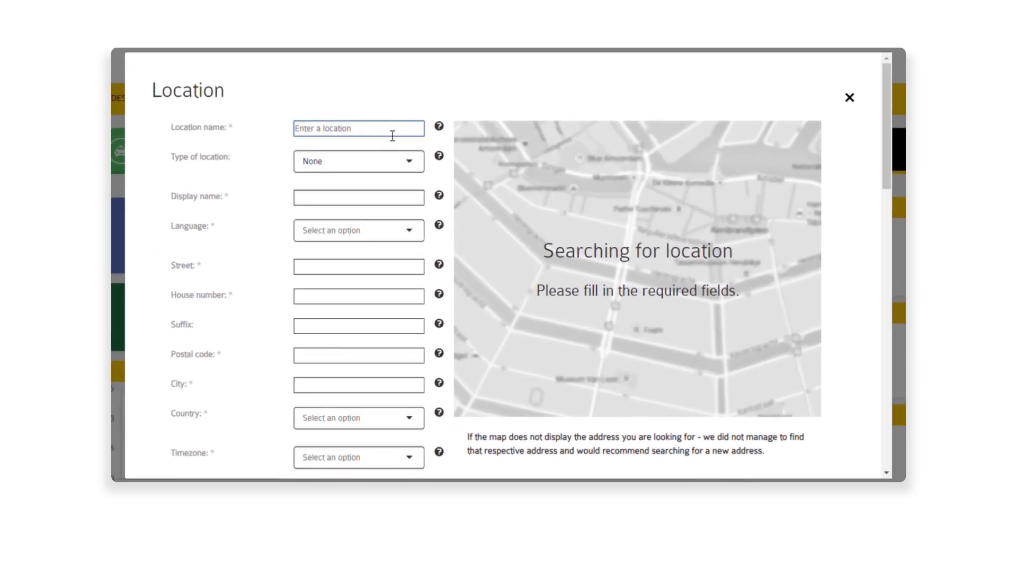
Step: Name the venue Hilton Amsterdam from the address suggestion and set its type to Hotel
type("hilton amster")
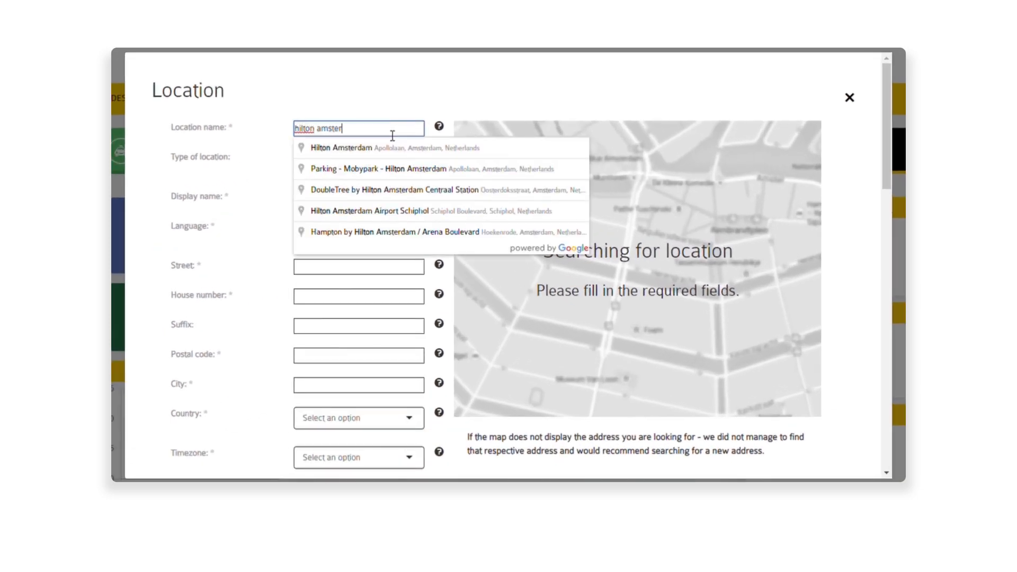
left_click(341, 148)
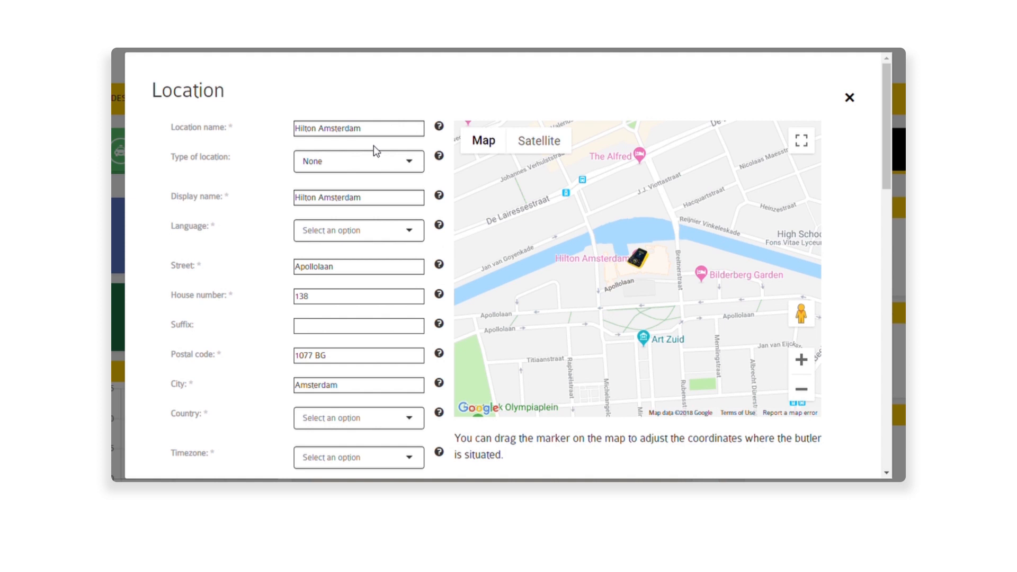
left_click(358, 161)
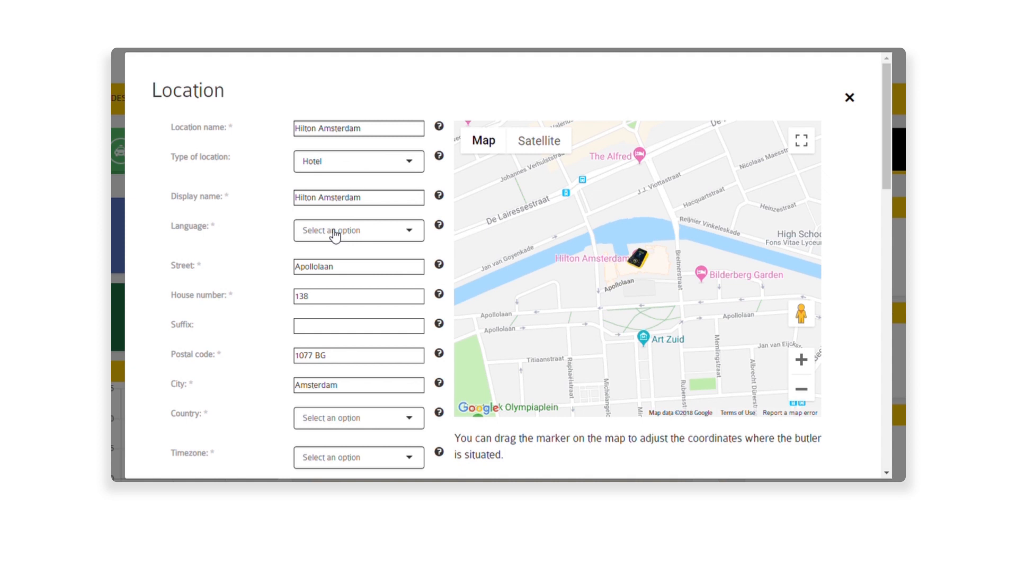
Step: Set language English (Taxi), country Netherlands and timezone Europe/Amsterdam
left_click(358, 231)
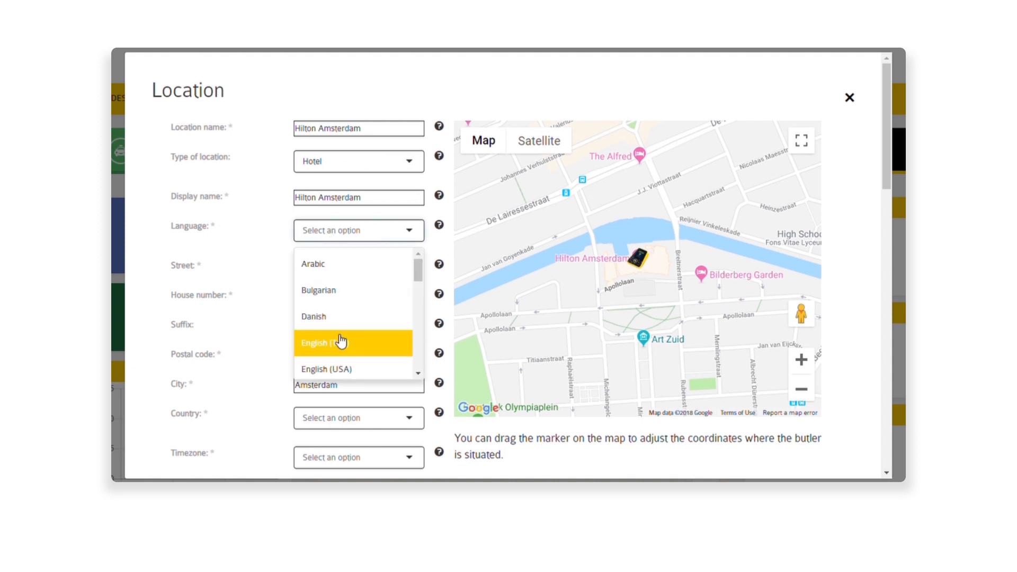
left_click(341, 343)
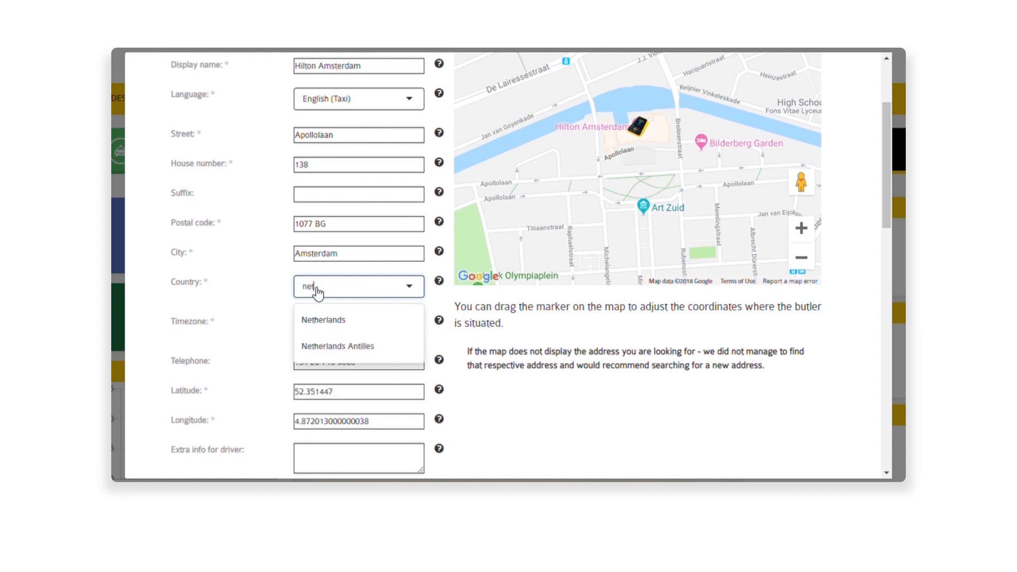
left_click(323, 320)
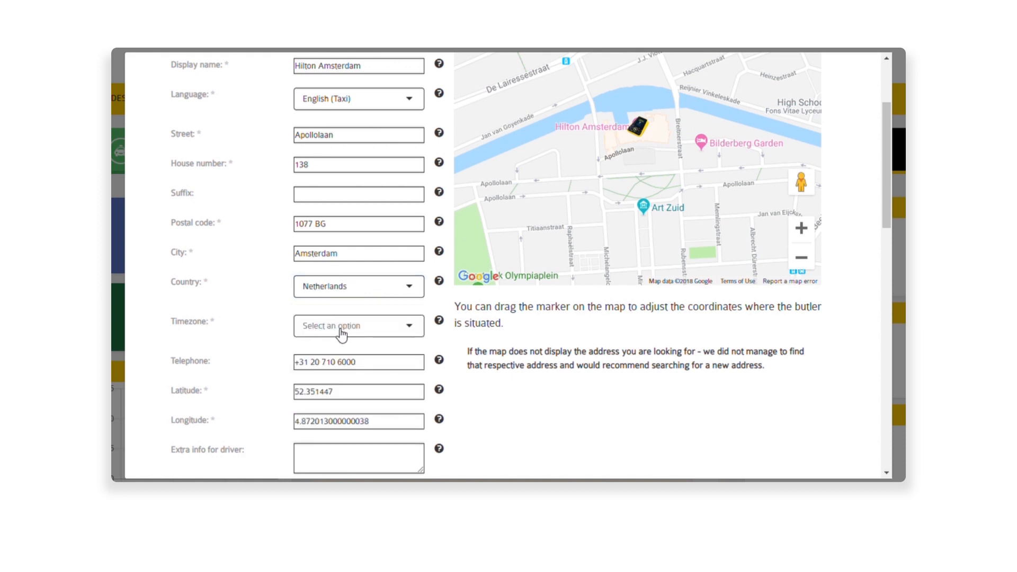
left_click(358, 327)
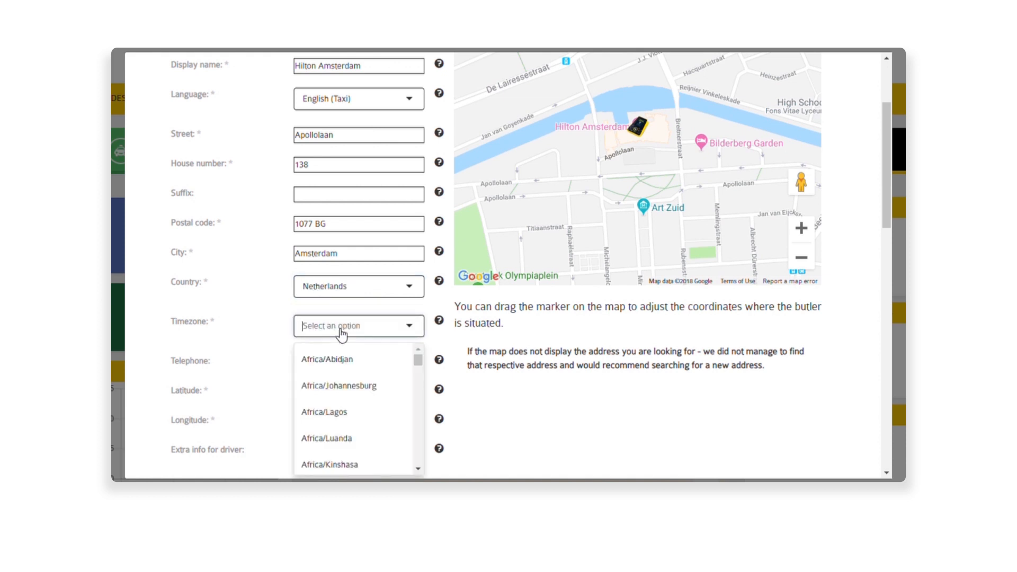
type("europe")
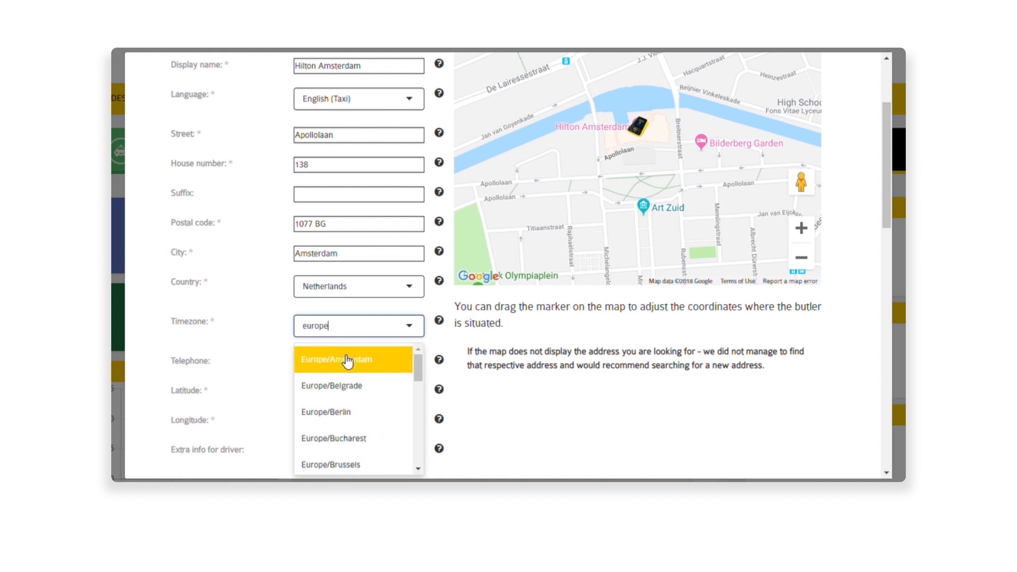
left_click(347, 359)
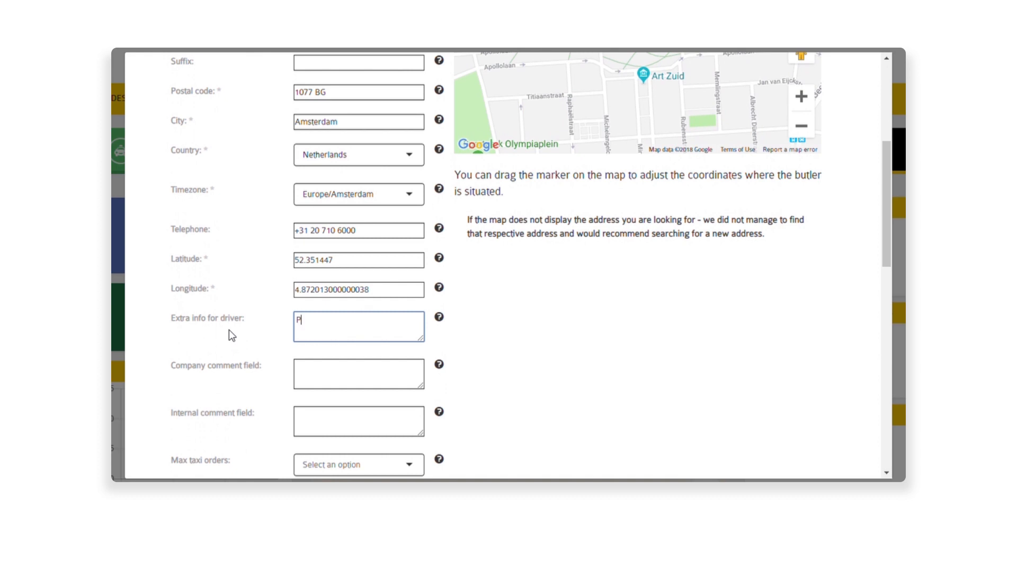
Step: Add driver note 'Please go to Reception Desk.', max taxi orders 15, and save the venue
type("lease go to Re")
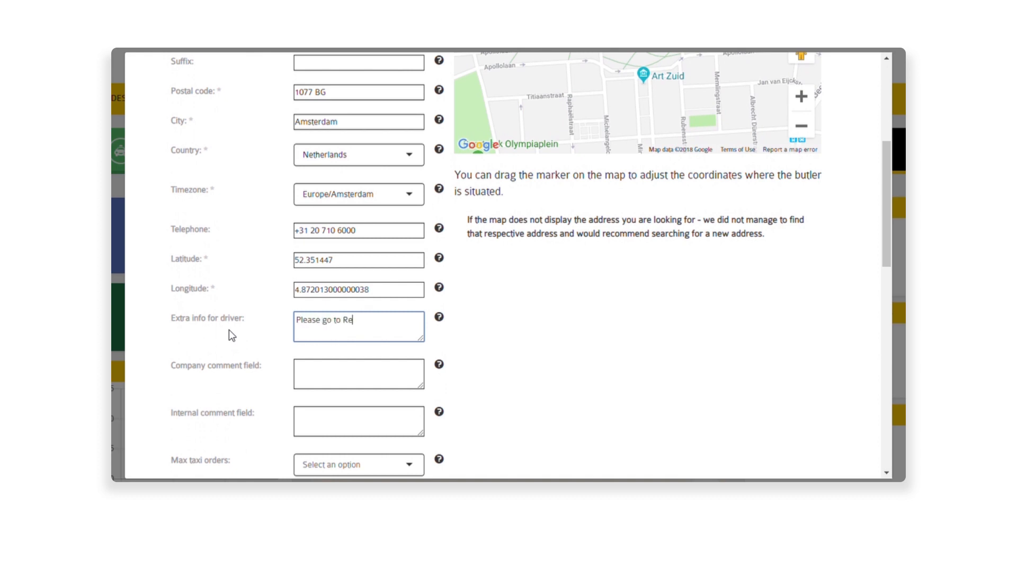
type("ception Desk.")
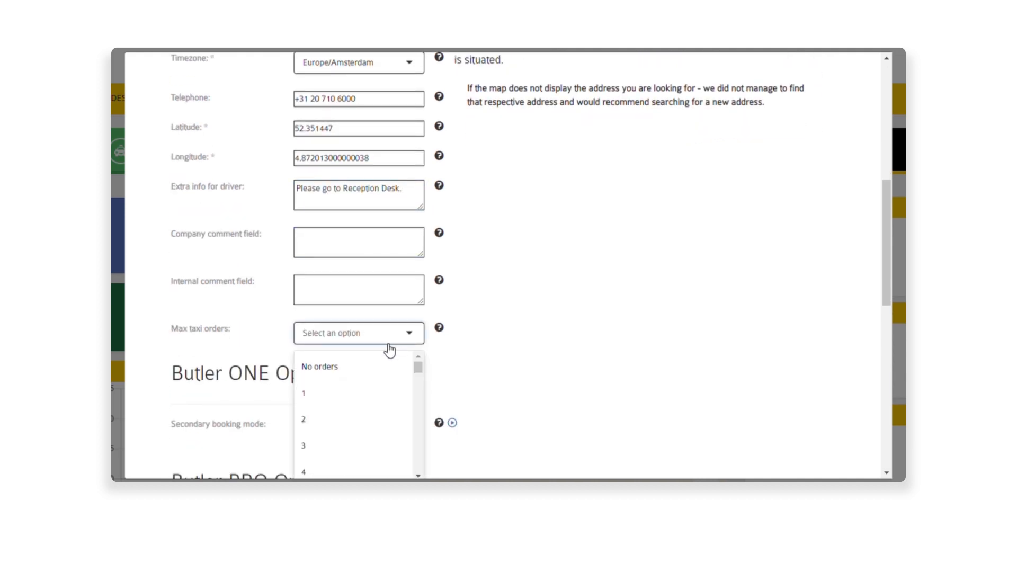
scroll("down", 3)
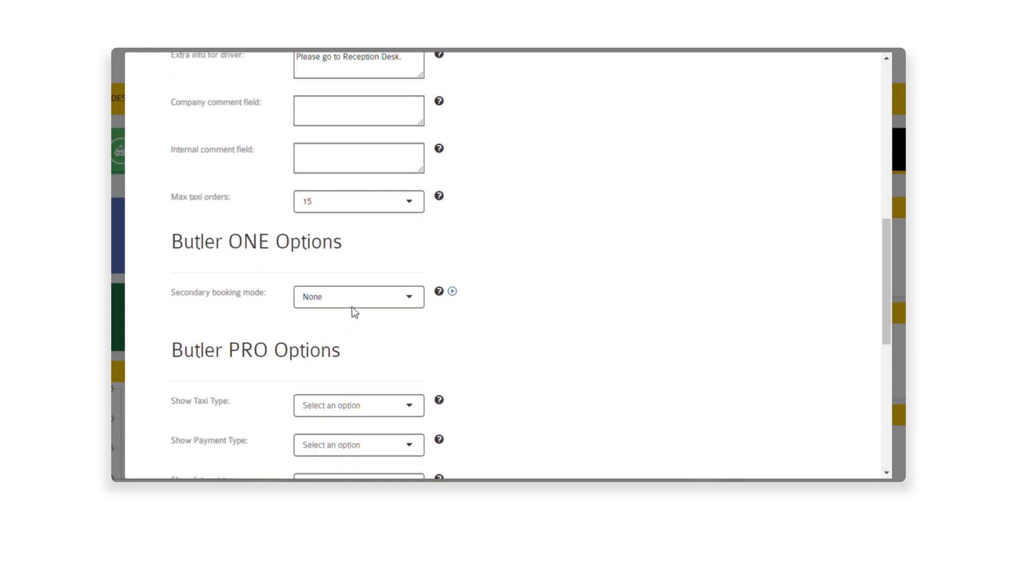
scroll("down", 3)
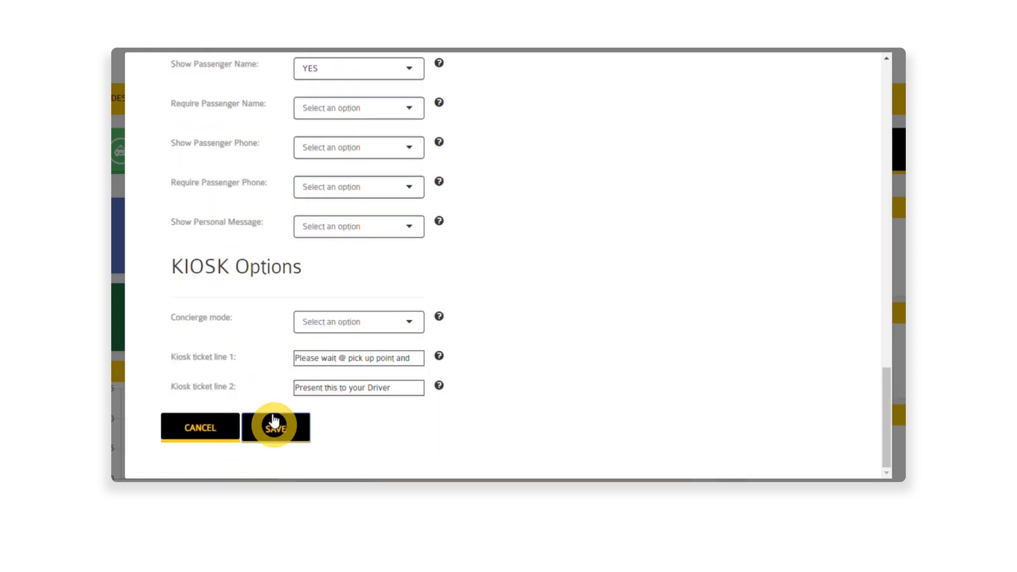
left_click(276, 426)
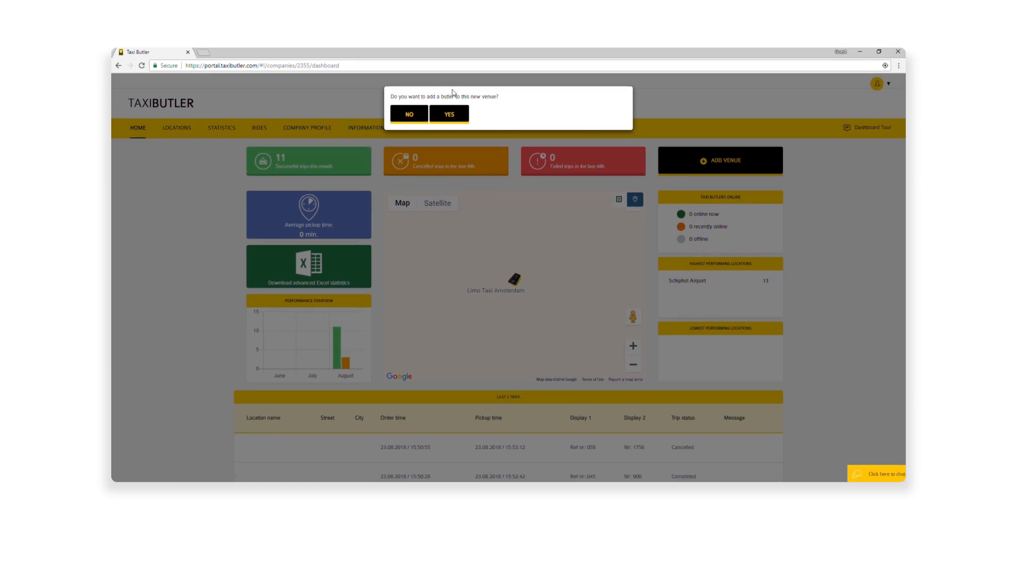
left_click(450, 114)
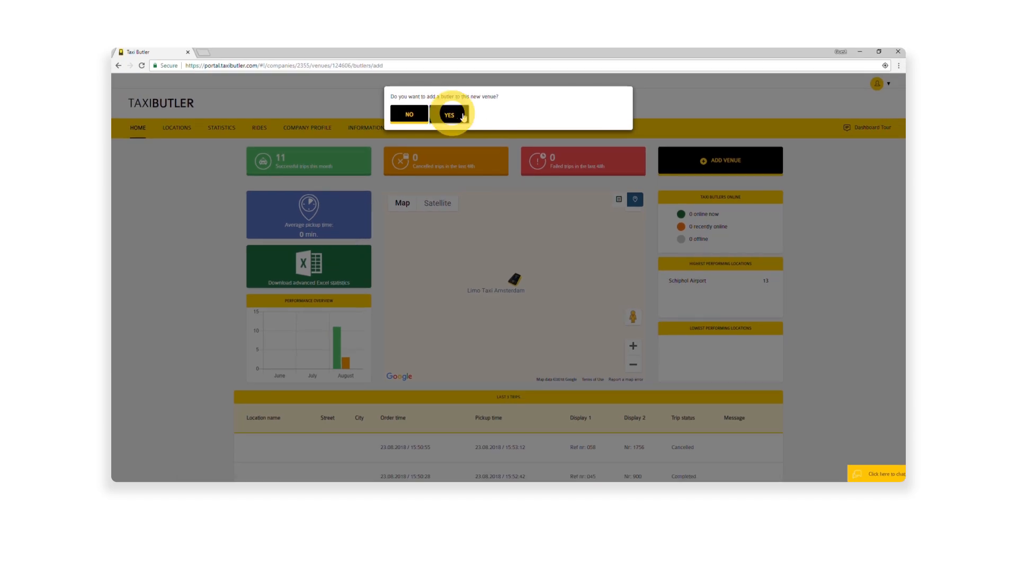
left_click(449, 115)
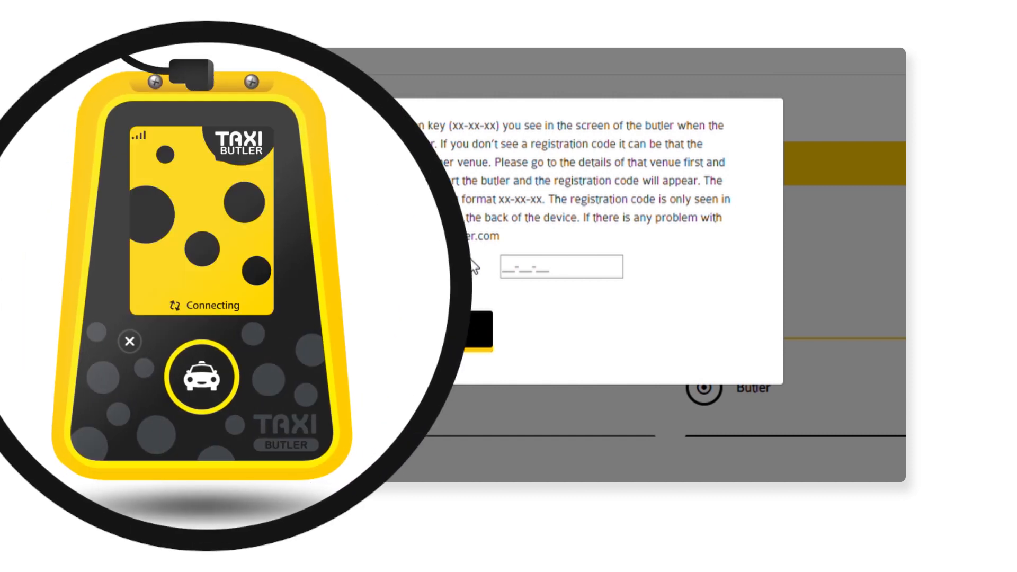
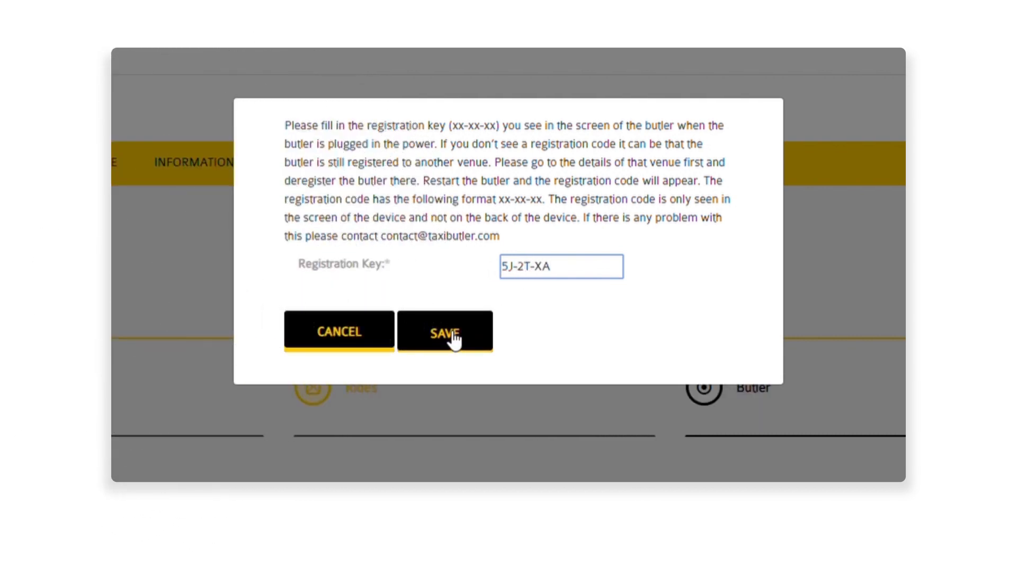
left_click(445, 332)
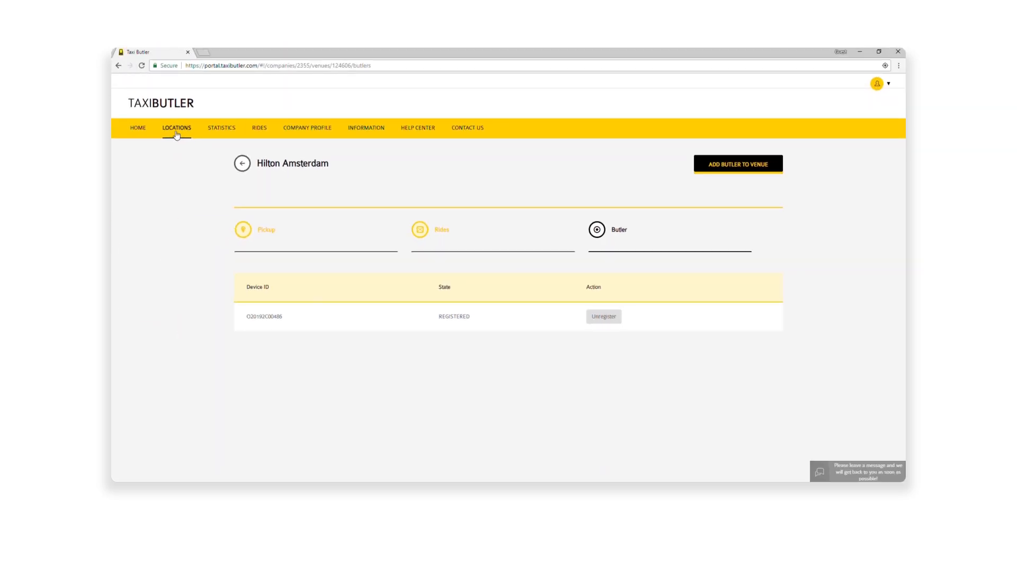
Step: Check Hilton Amsterdam and its butler in Locations, then switch to Statistics
left_click(176, 128)
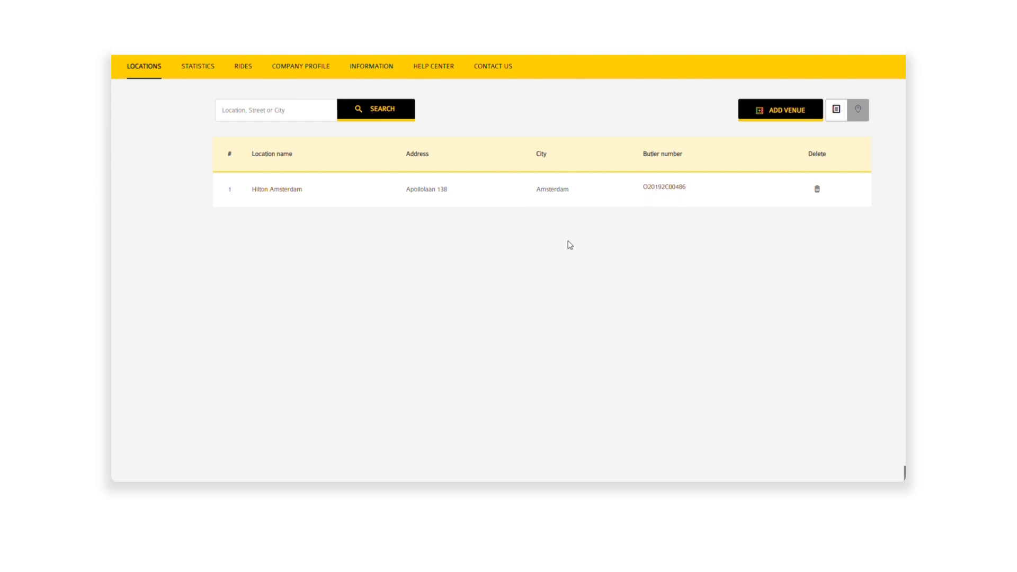
left_click(197, 67)
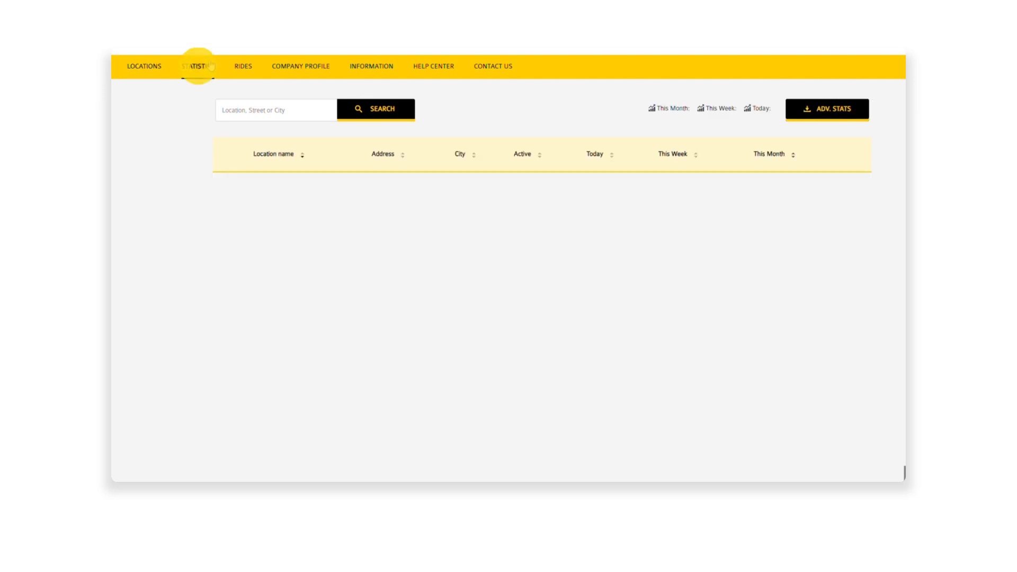
Step: Load the per-location statistics showing Hilton Amsterdam active with zero trips
left_click(197, 65)
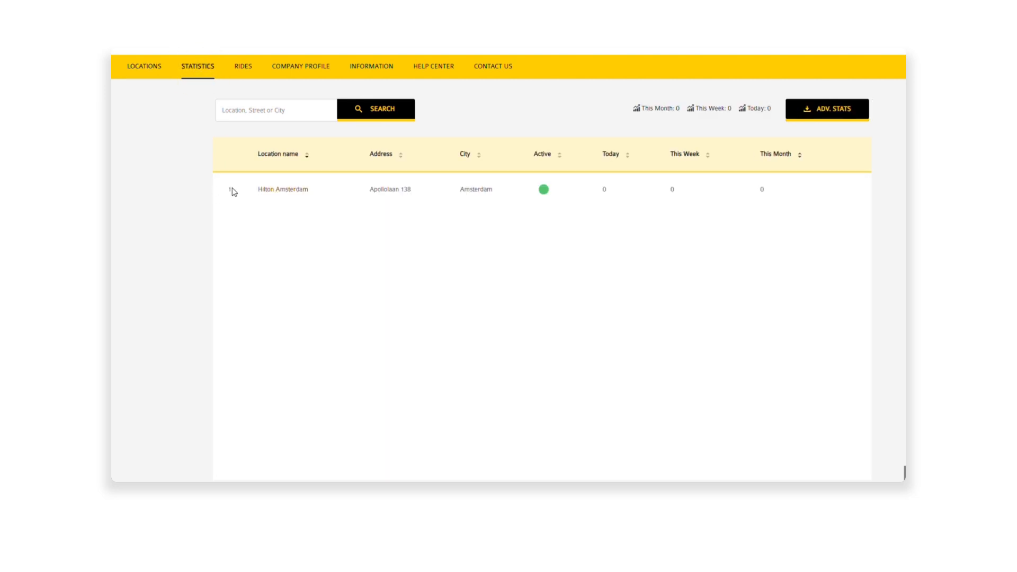
mouse_move(311, 191)
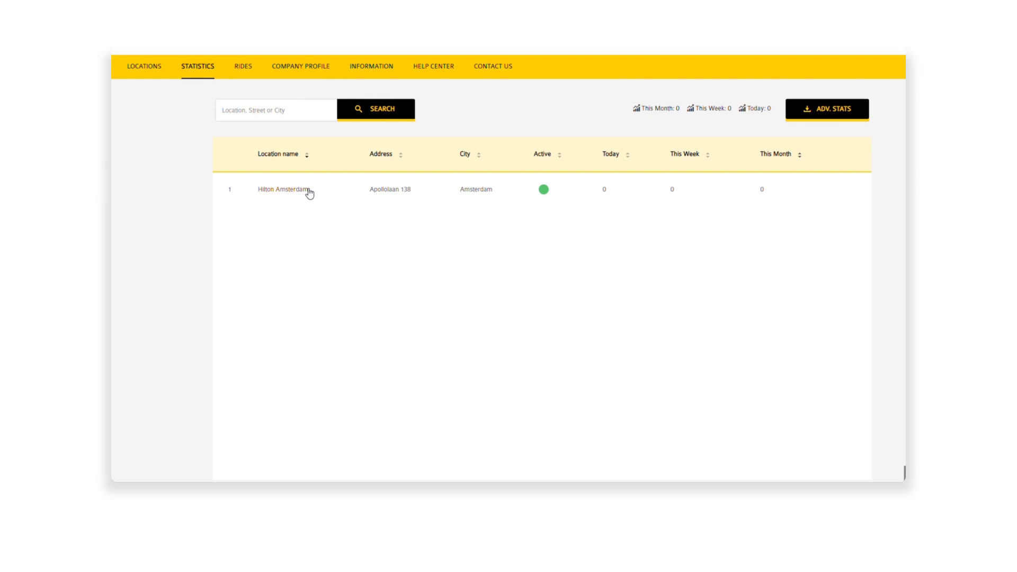
mouse_move(541, 189)
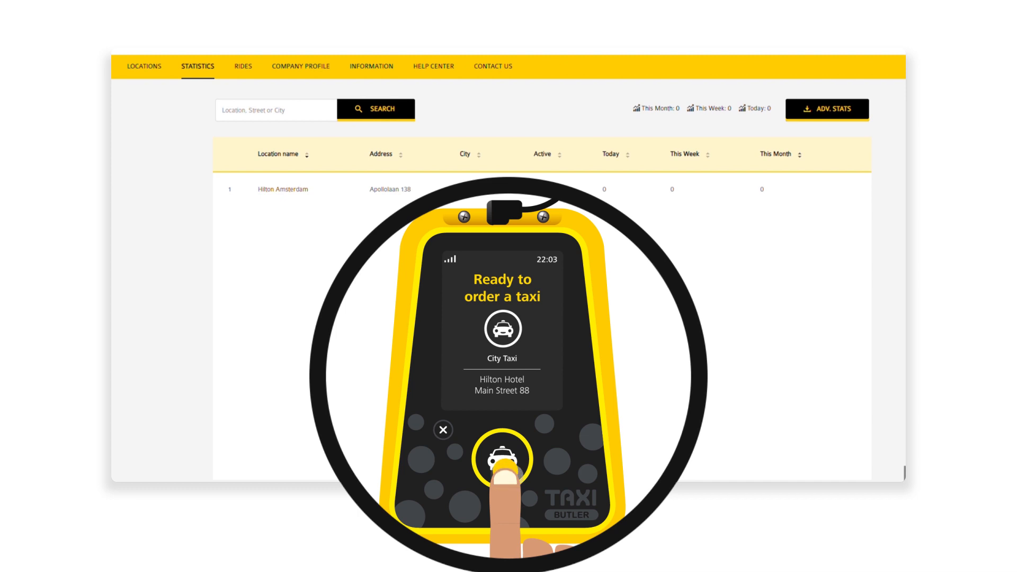
left_click(501, 460)
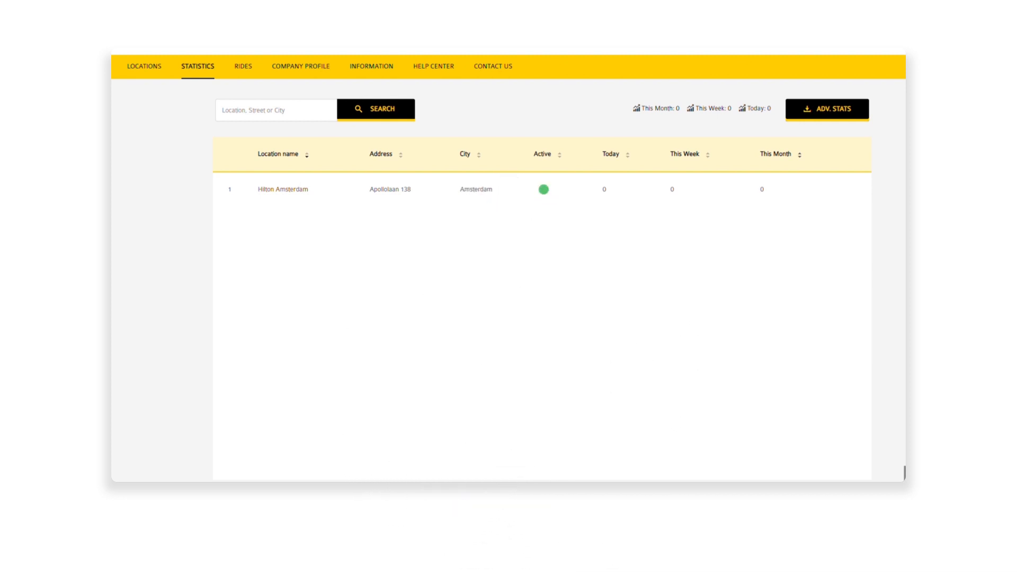
mouse_move(267, 55)
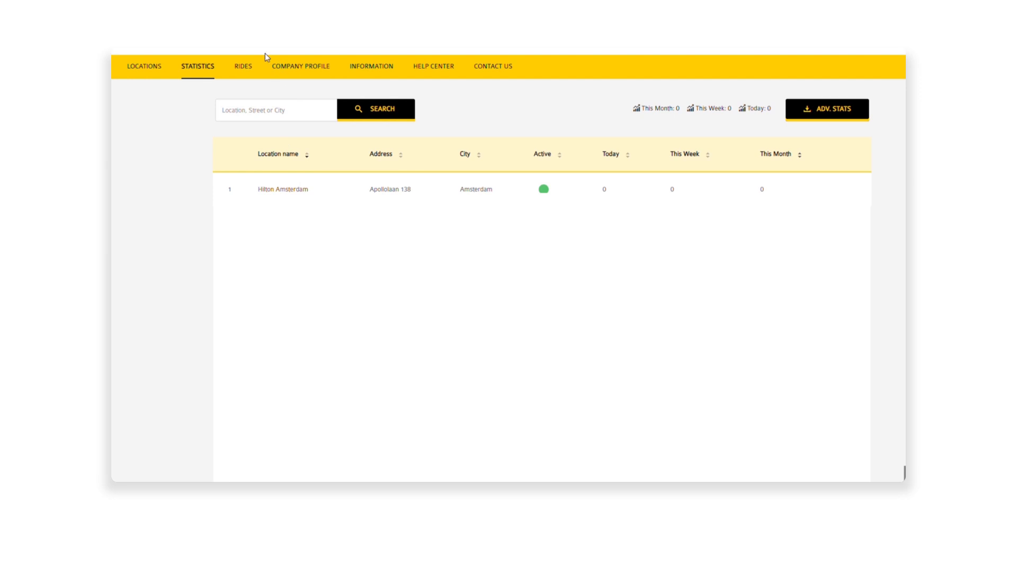
Step: Show the Rides list with Hilton Amsterdam's requested ride of 27.08.2018 17:08:17
left_click(243, 66)
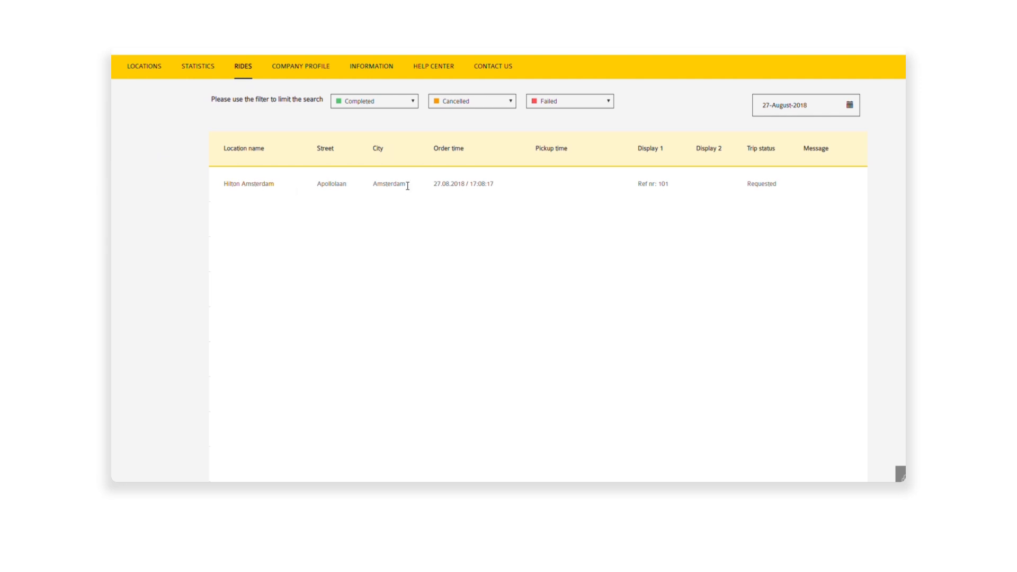
mouse_move(761, 185)
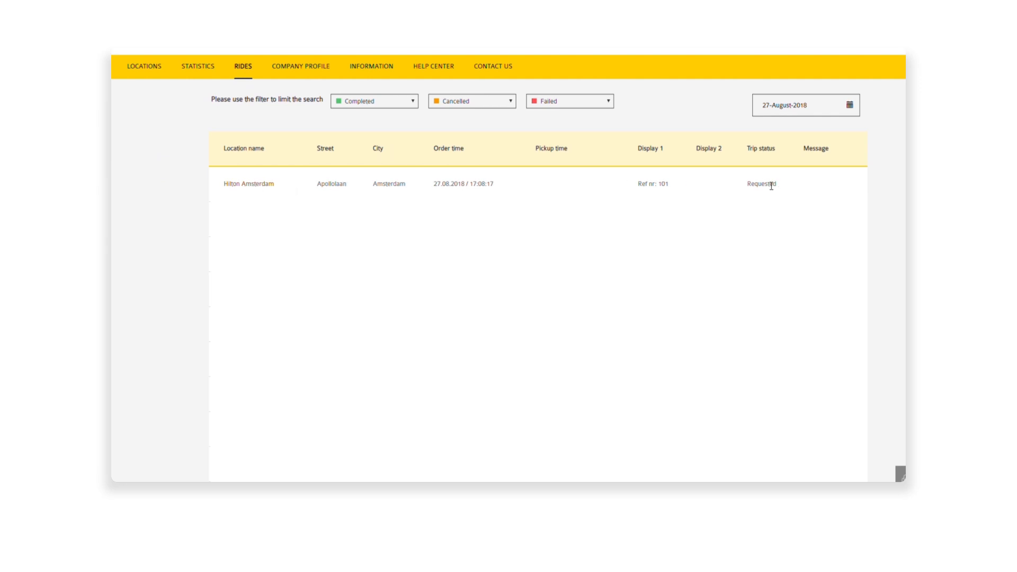
mouse_move(802, 188)
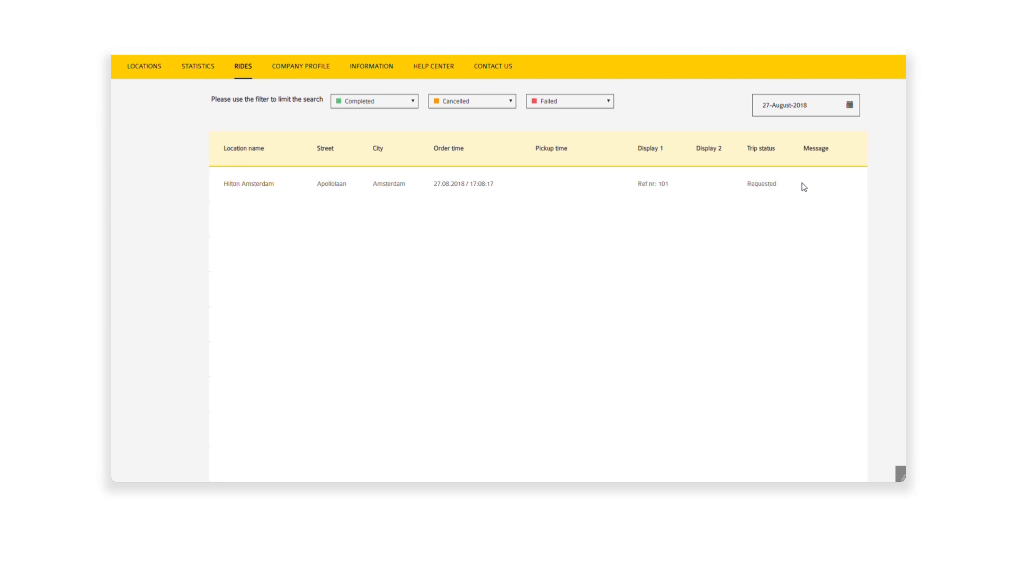
mouse_move(872, 191)
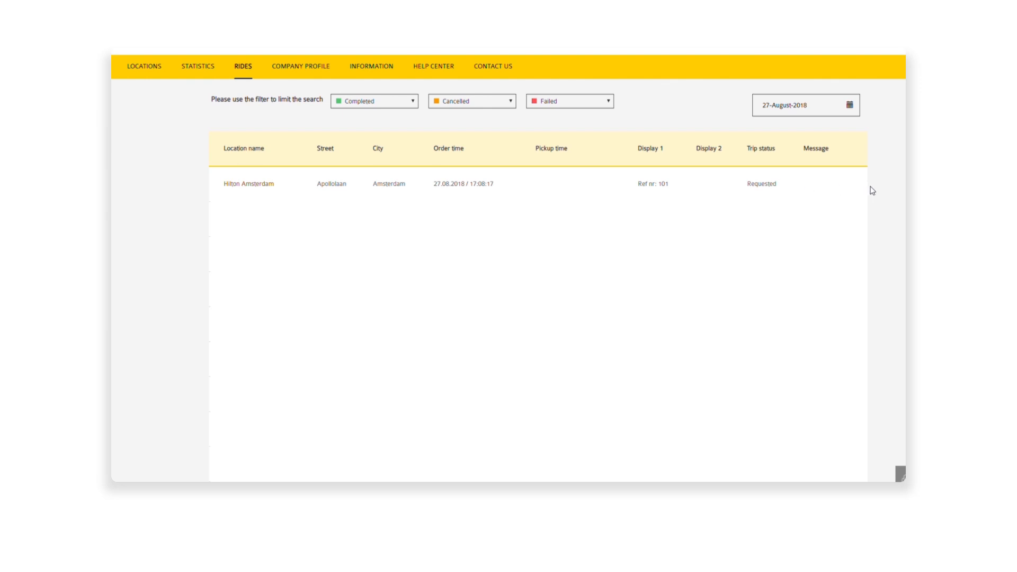